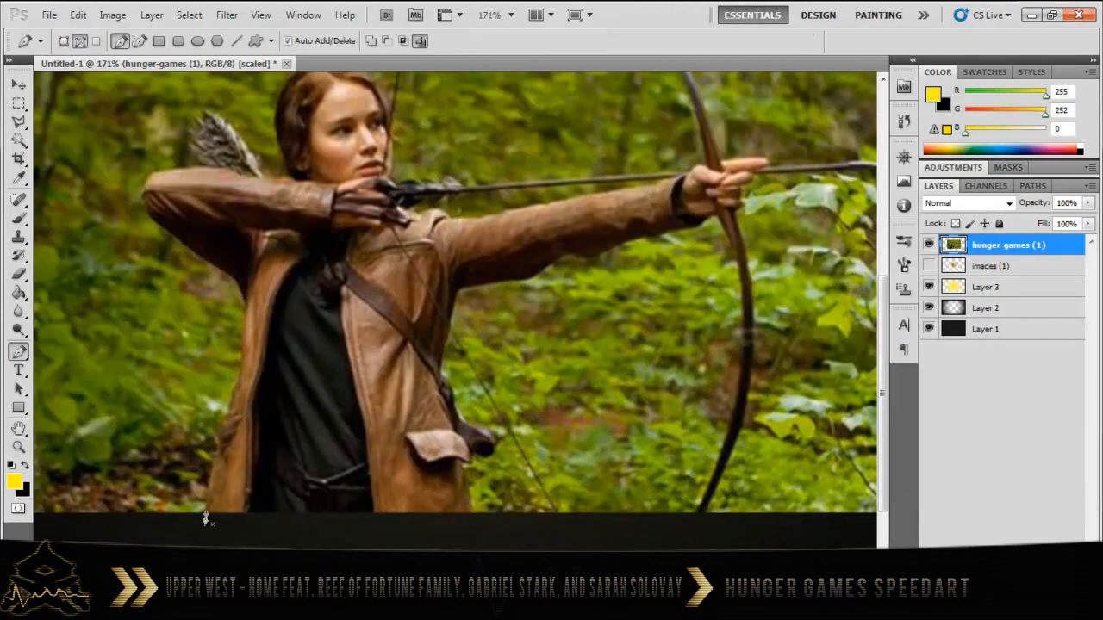
Step: Trace Katniss and her bow with the Pen Tool and delete the surrounding forest
click(194, 171)
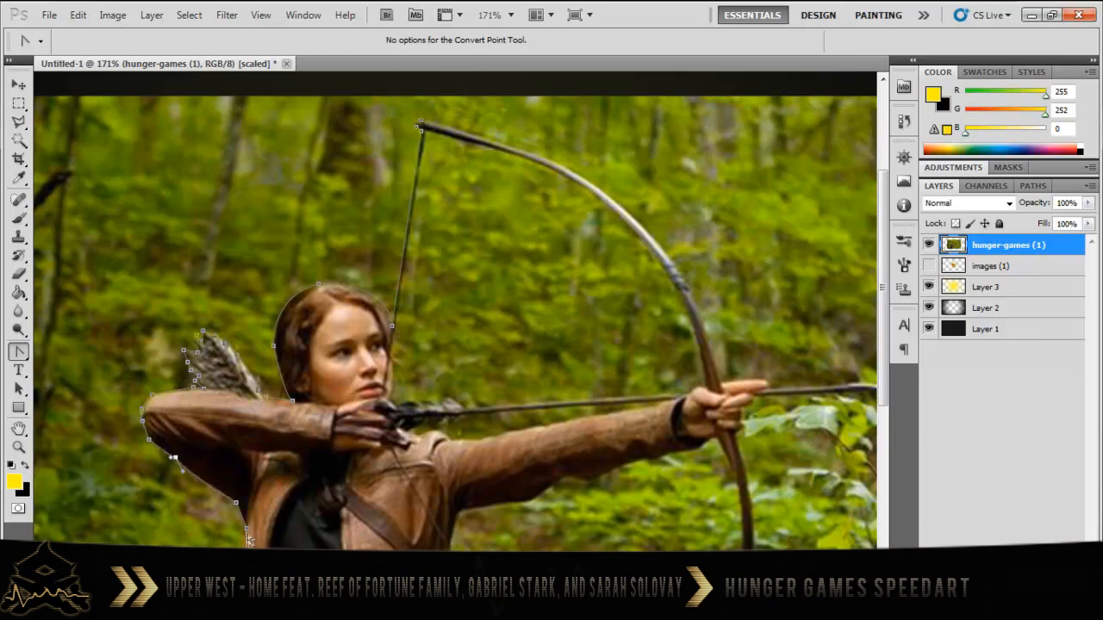
scroll(down, 3)
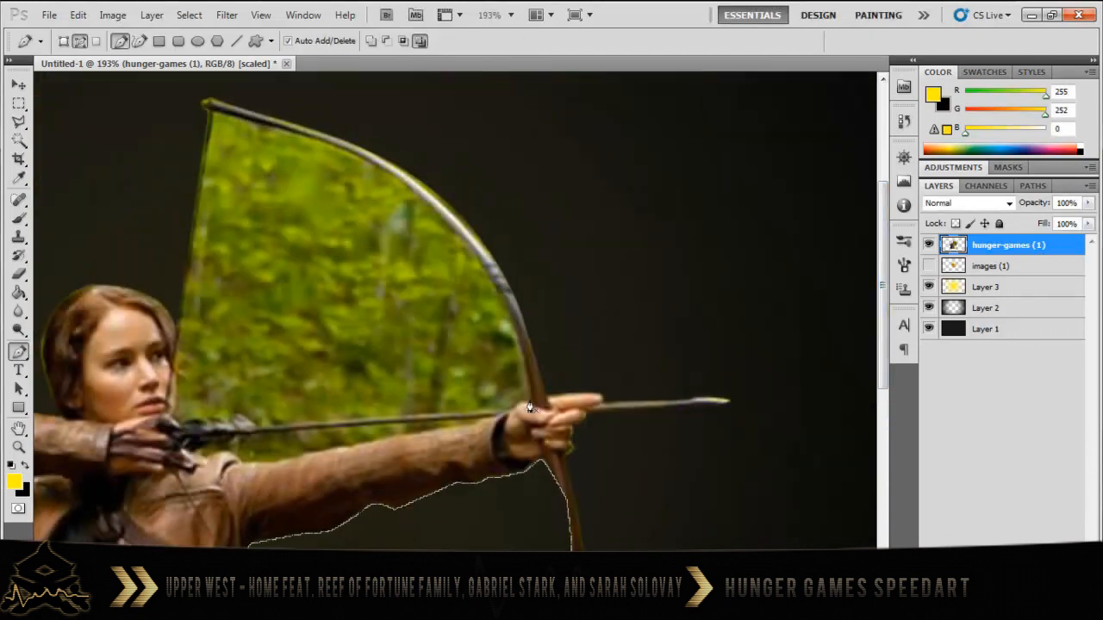
Step: Path the leftover green patches inside the bow and beside her body, then delete them
click(508, 413)
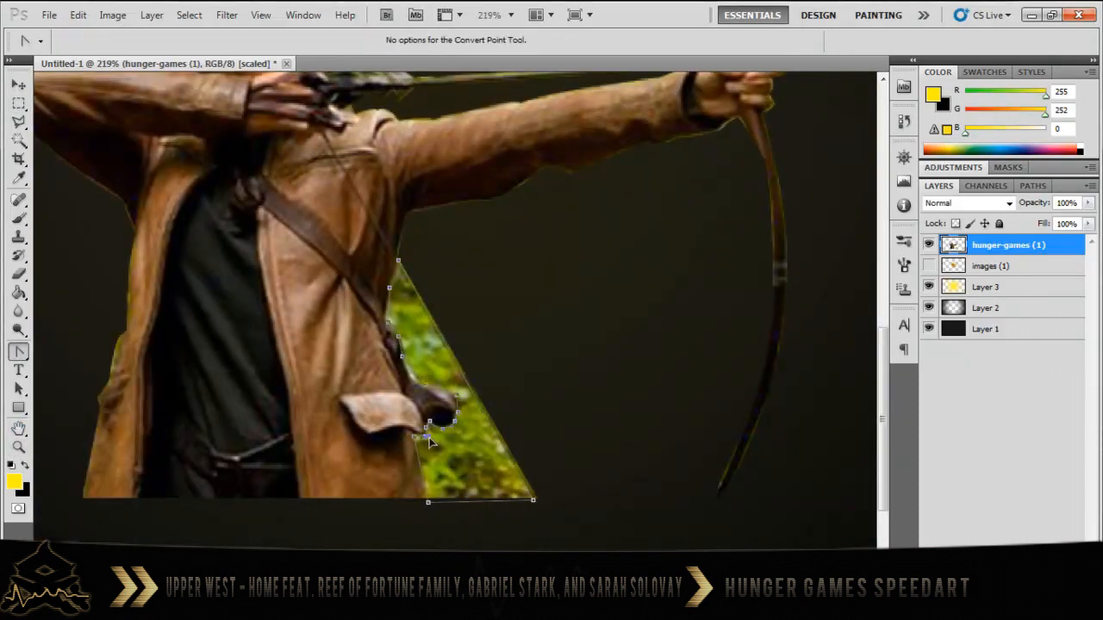
click(19, 101)
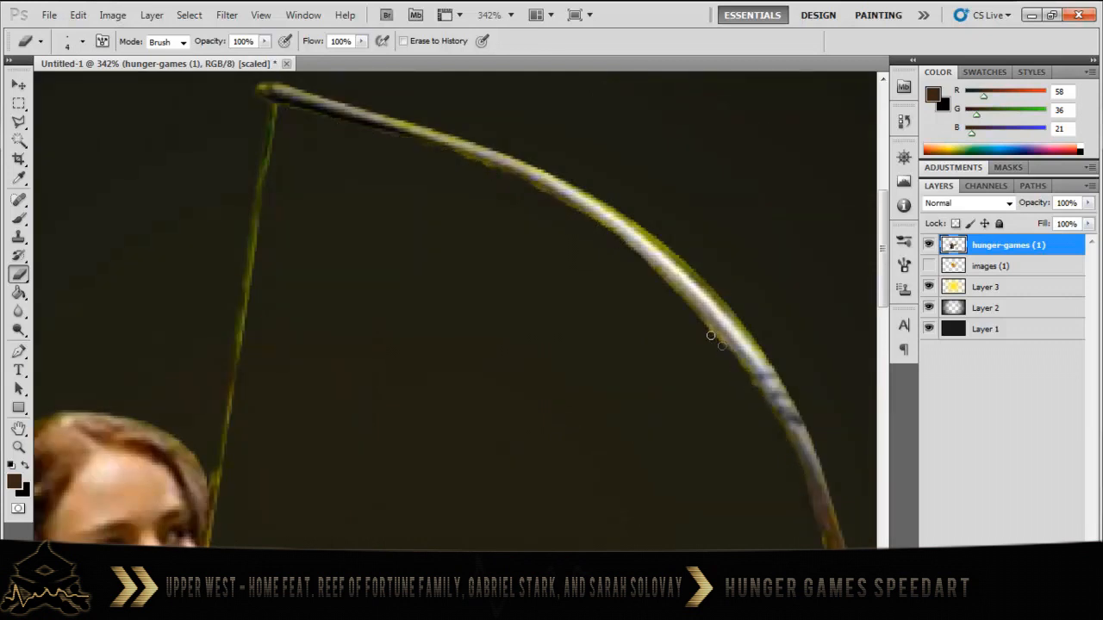
Step: Erase the green fringe along the bow with a small eraser and add a new layer
scroll(down, 3)
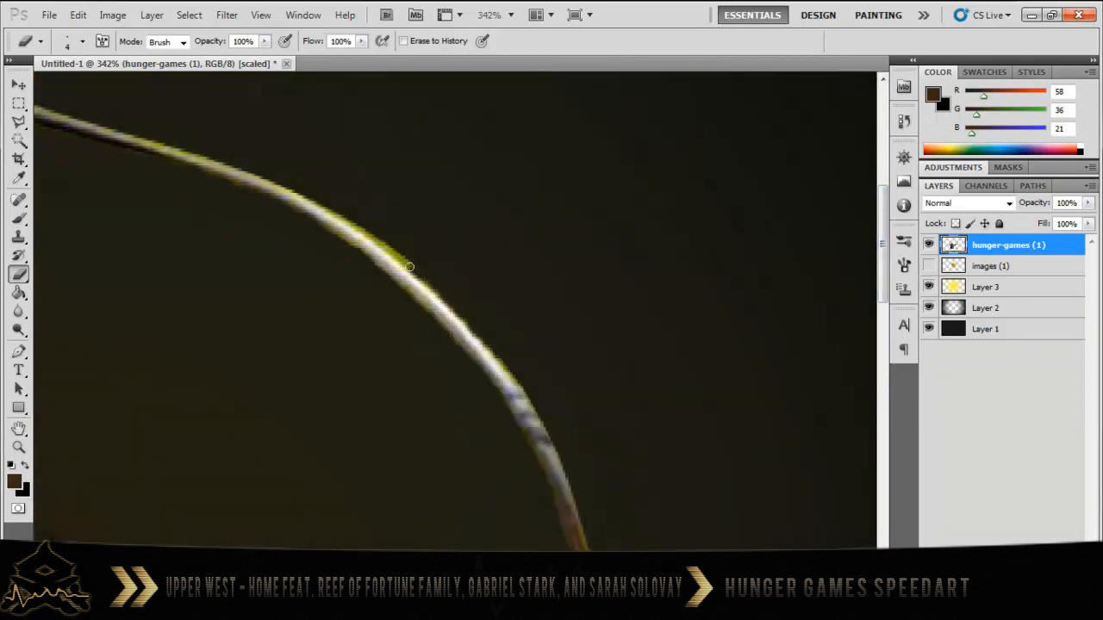
click(967, 202)
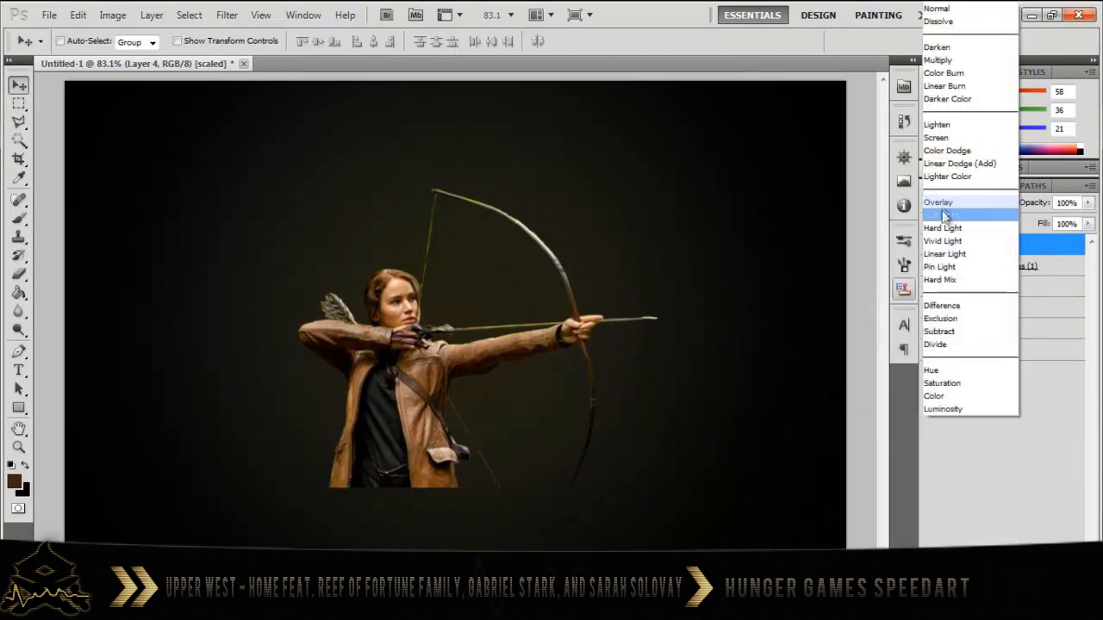
Step: Paint soft dark brown shading under Katniss on Layer 5 with a soft brush
click(938, 202)
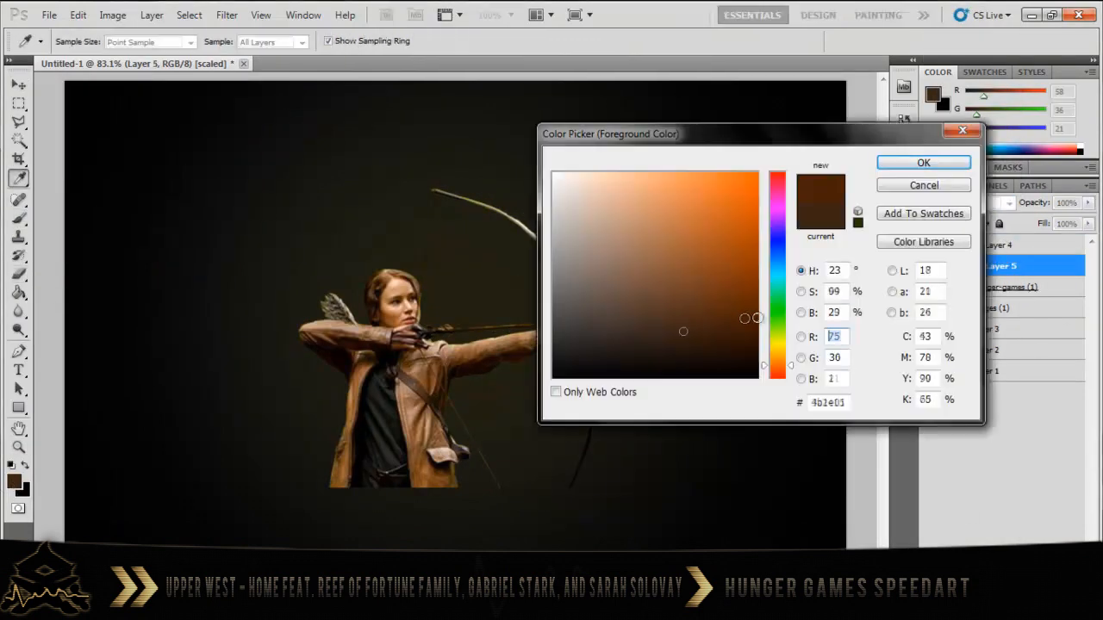
click(923, 162)
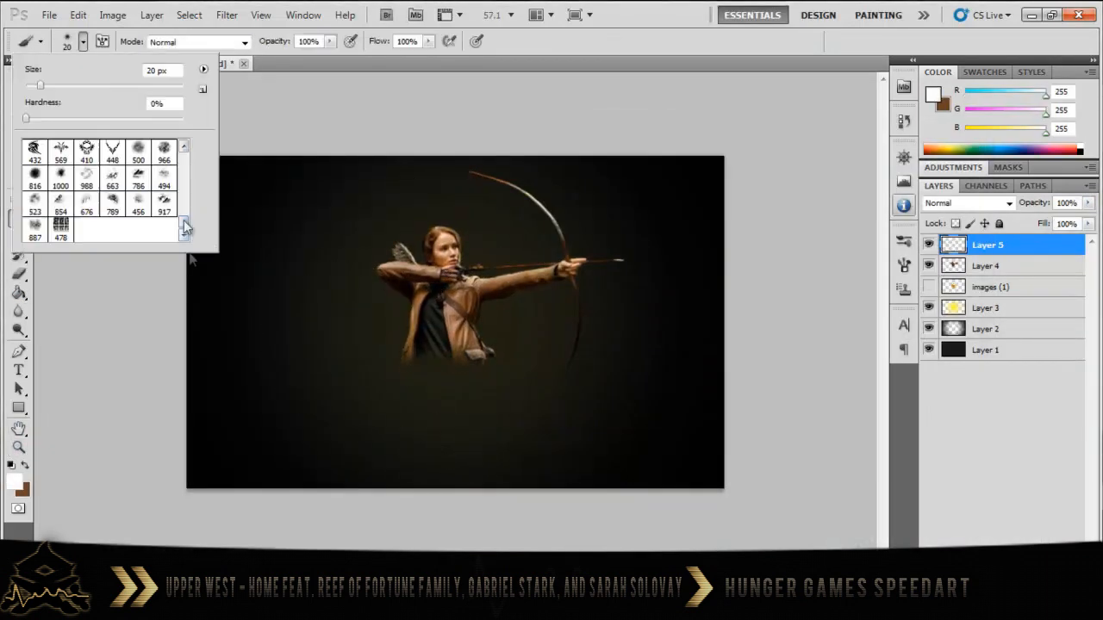
click(163, 178)
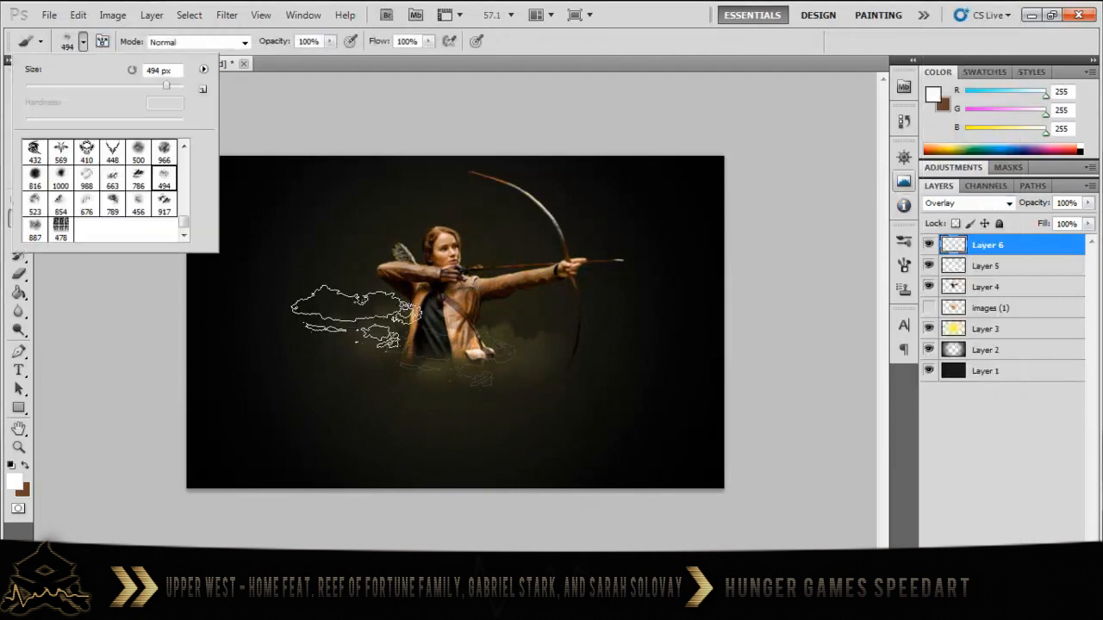
Step: Paint smoke clouds with a cloud brush on a new layer set to Overlay
right_click(987, 245)
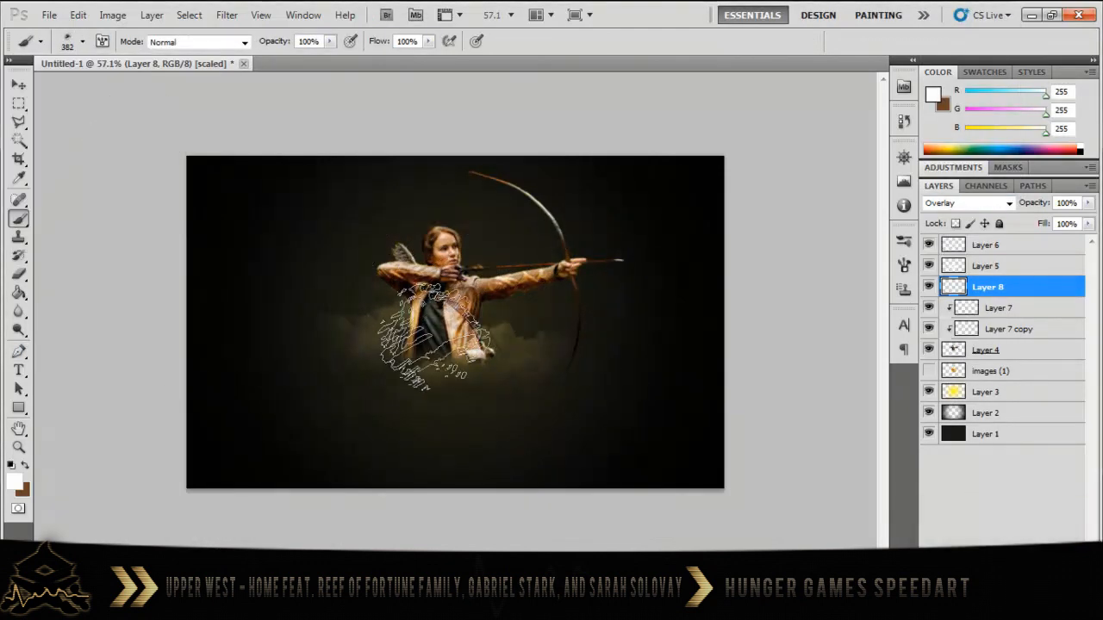
click(965, 203)
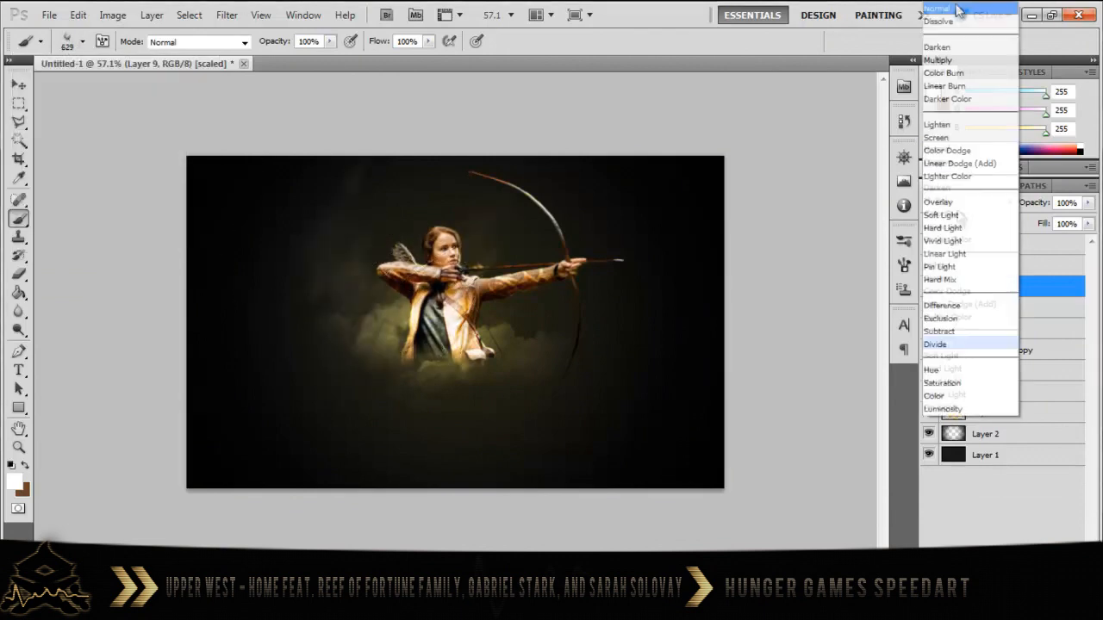
click(938, 202)
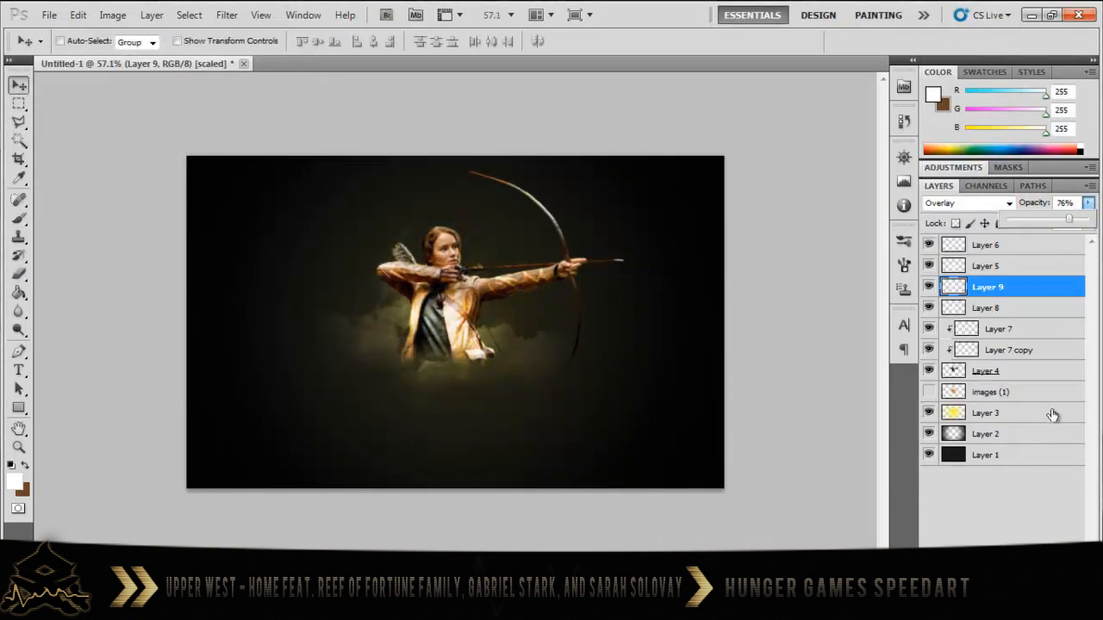
Step: Lower the cloud layer's opacity, add a drop shadow, and motion-blur Layer 7 copy horizontally
click(991, 392)
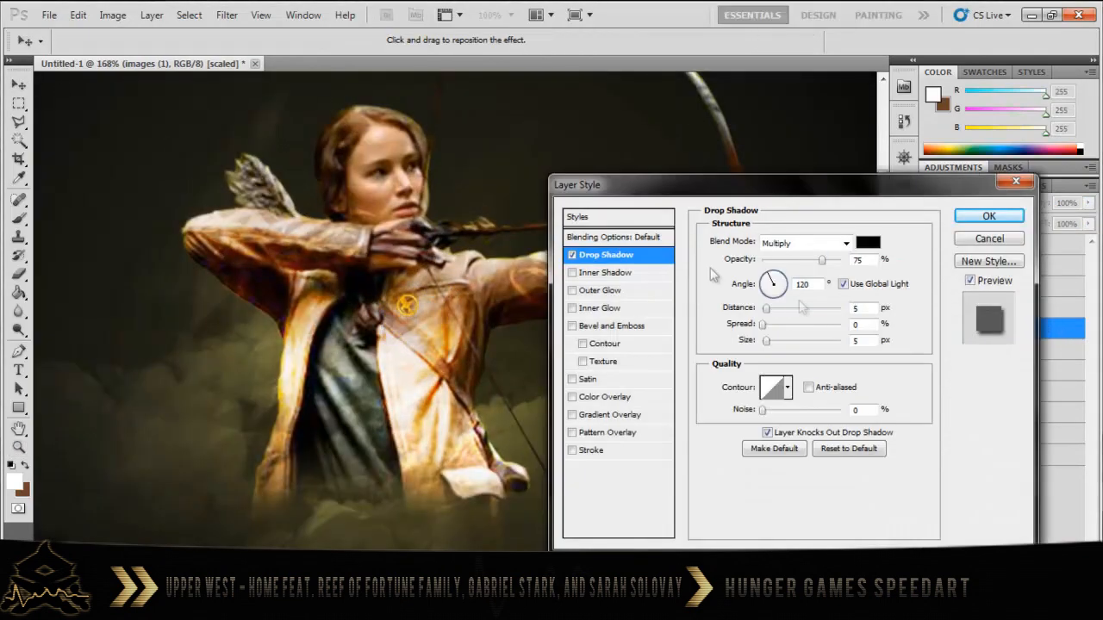
click(613, 415)
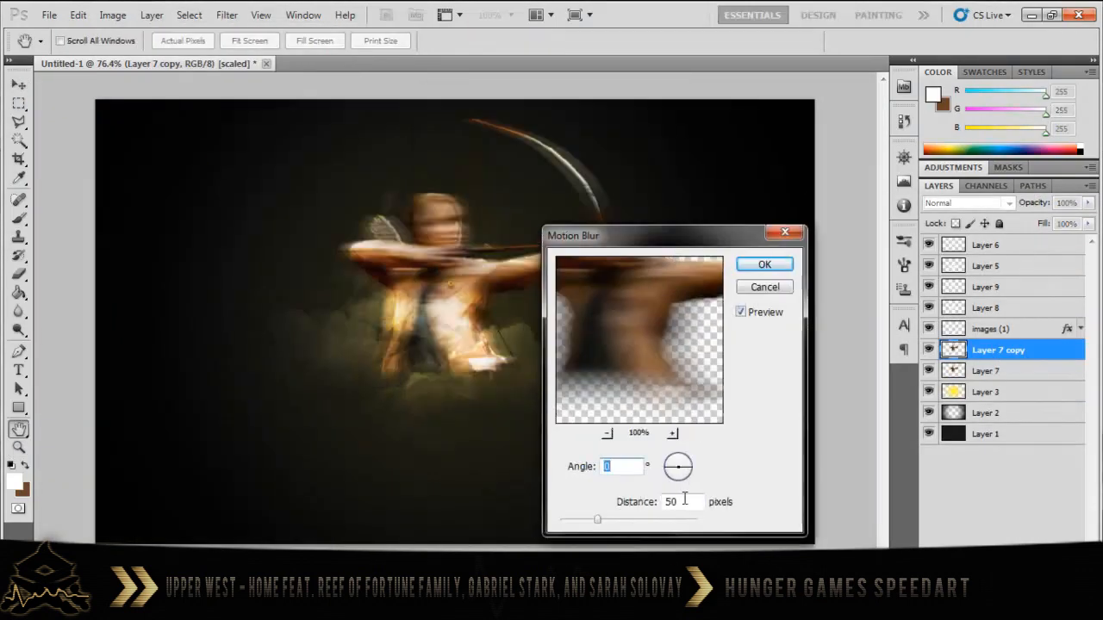
click(763, 263)
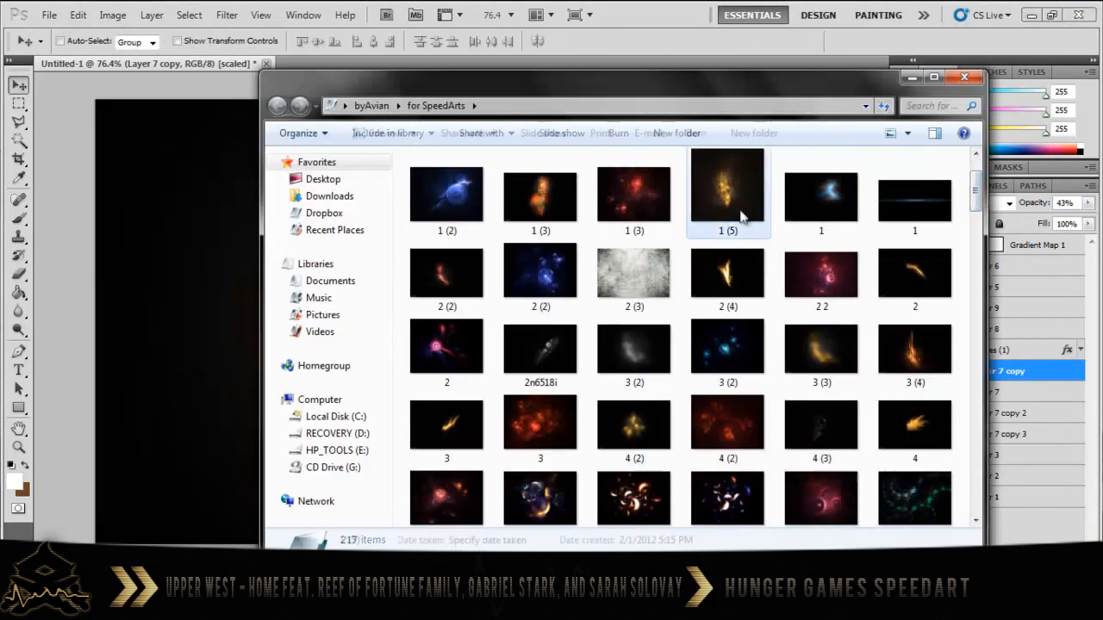
Step: Place gold light effect images around Katniss and the arrow tip, set to Screen
double_click(728, 273)
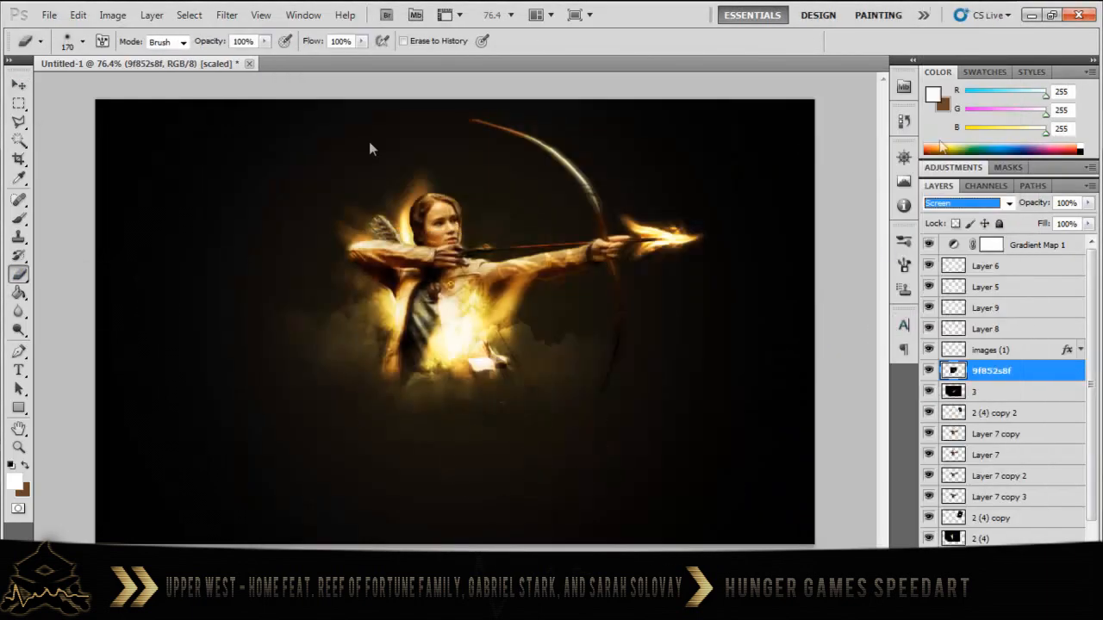
click(19, 84)
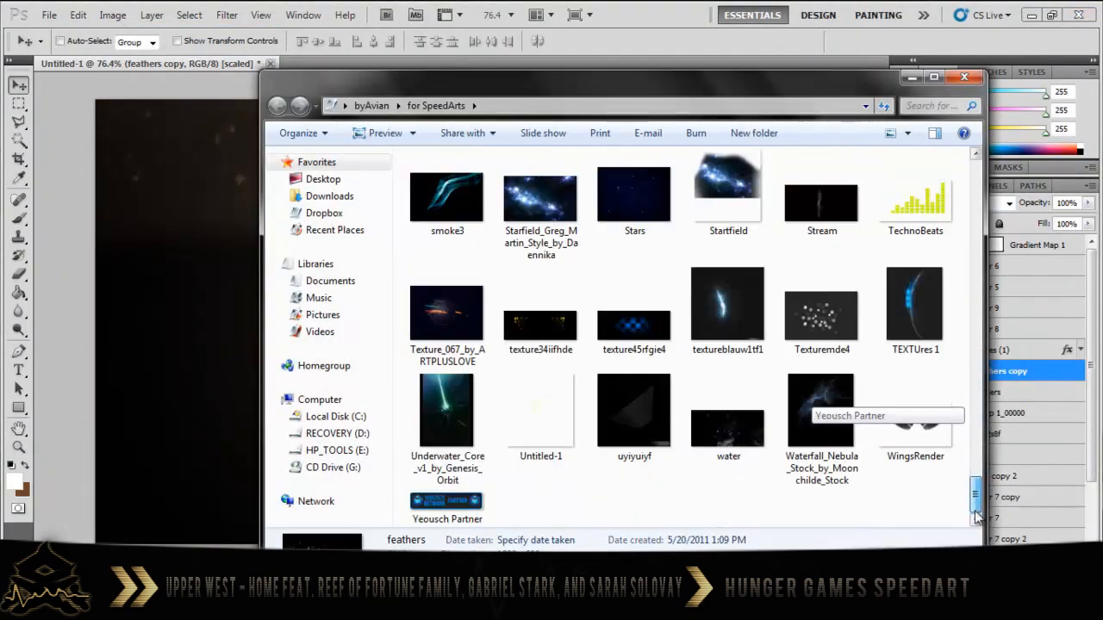
Step: Place floating feathers, tint the arrow and quiver feathers green, and preview full screen
click(964, 76)
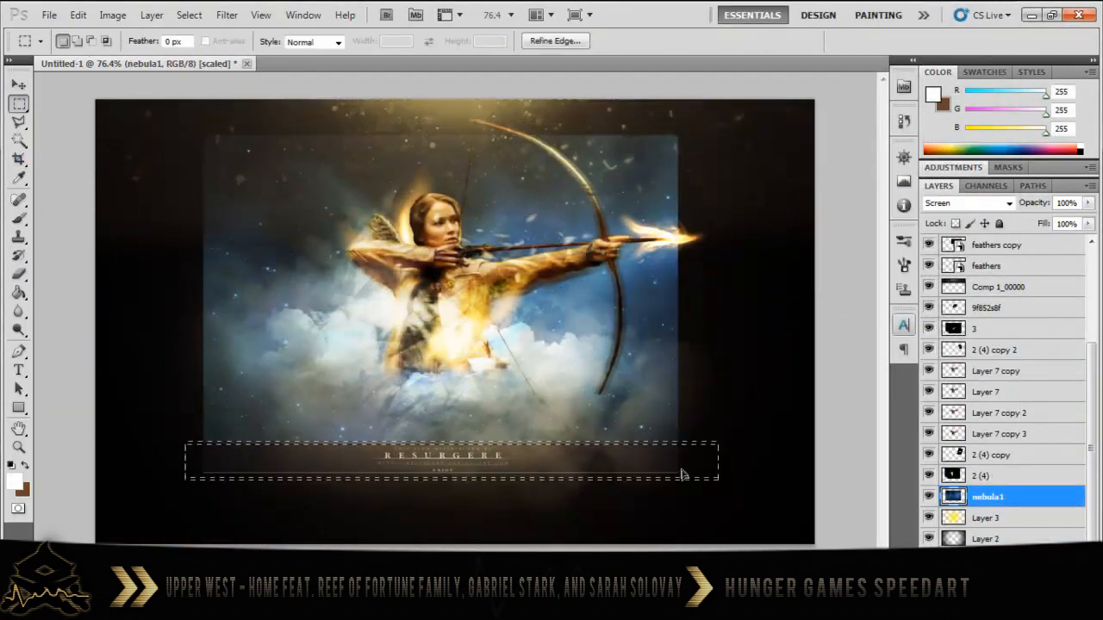
click(19, 274)
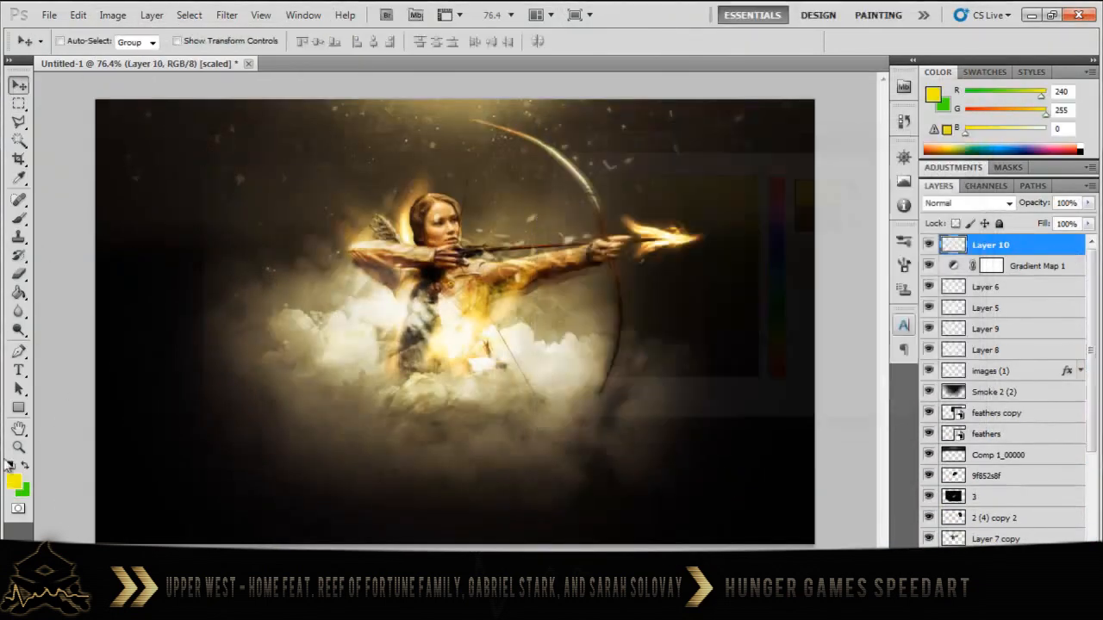
click(965, 203)
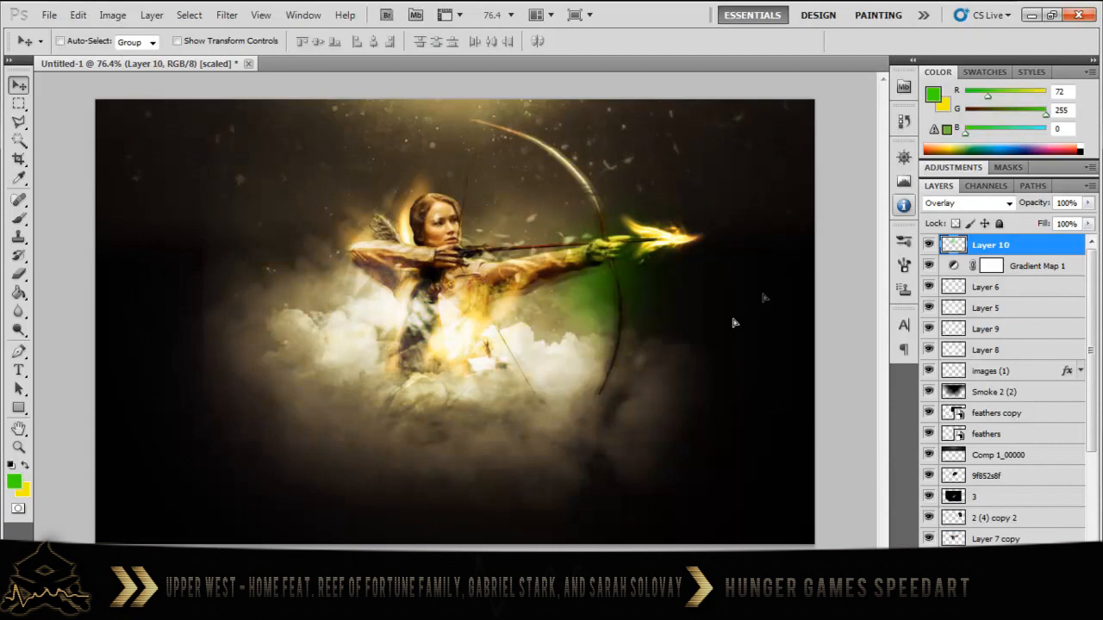
click(965, 202)
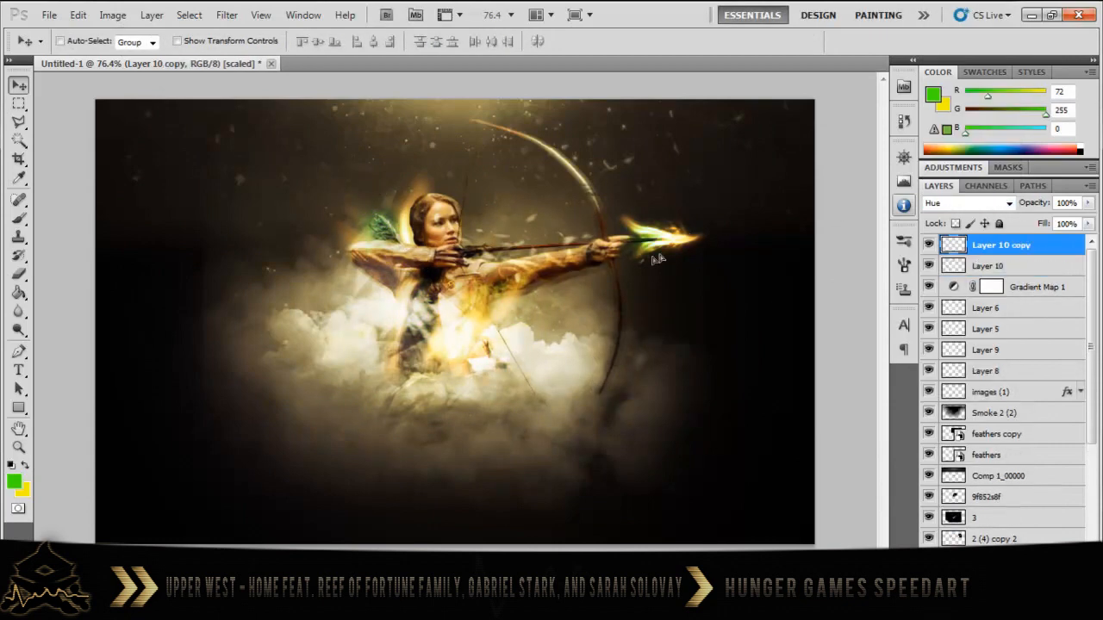
key(f)
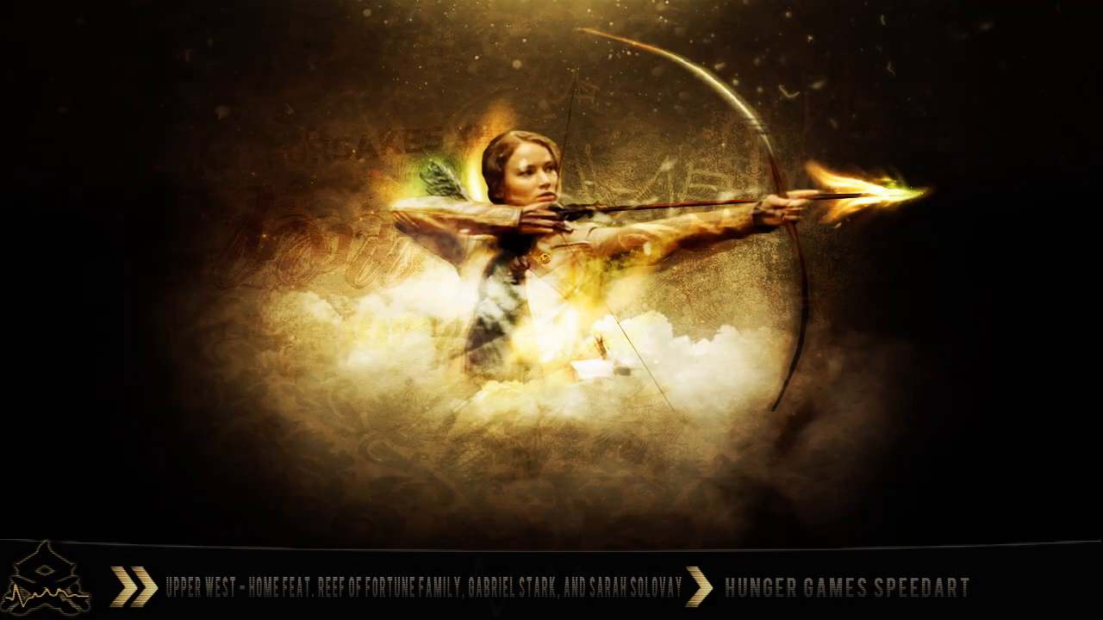